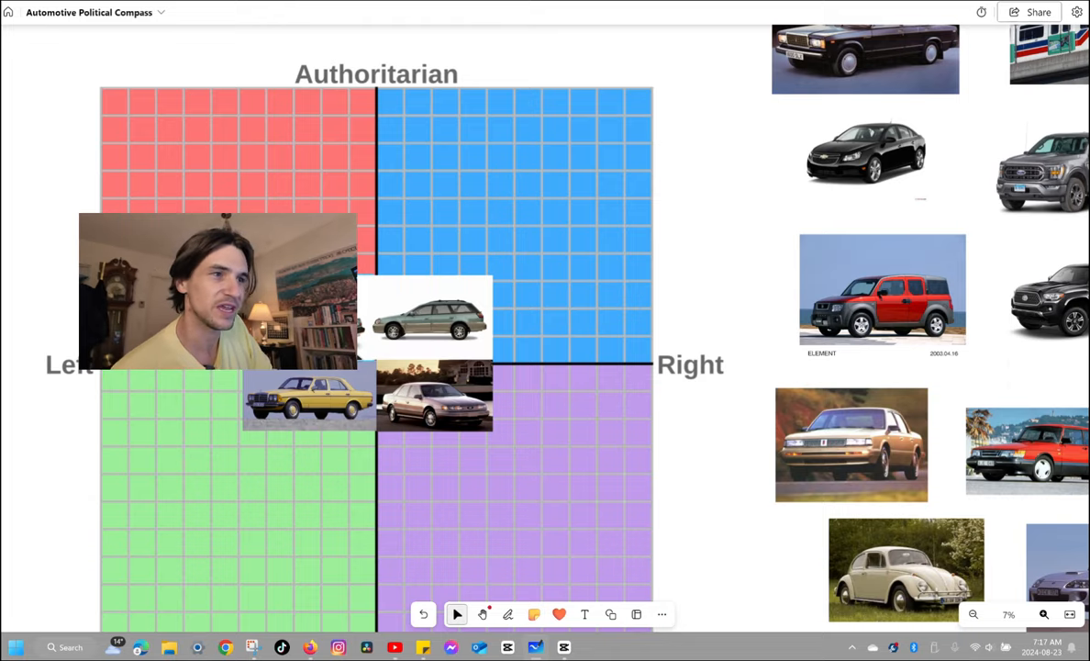
- Shrink the black boxy sedan into red's top-left corner and drop the compact sedan beside it
{"action": "left_click", "coordinate": [1044, 614]}
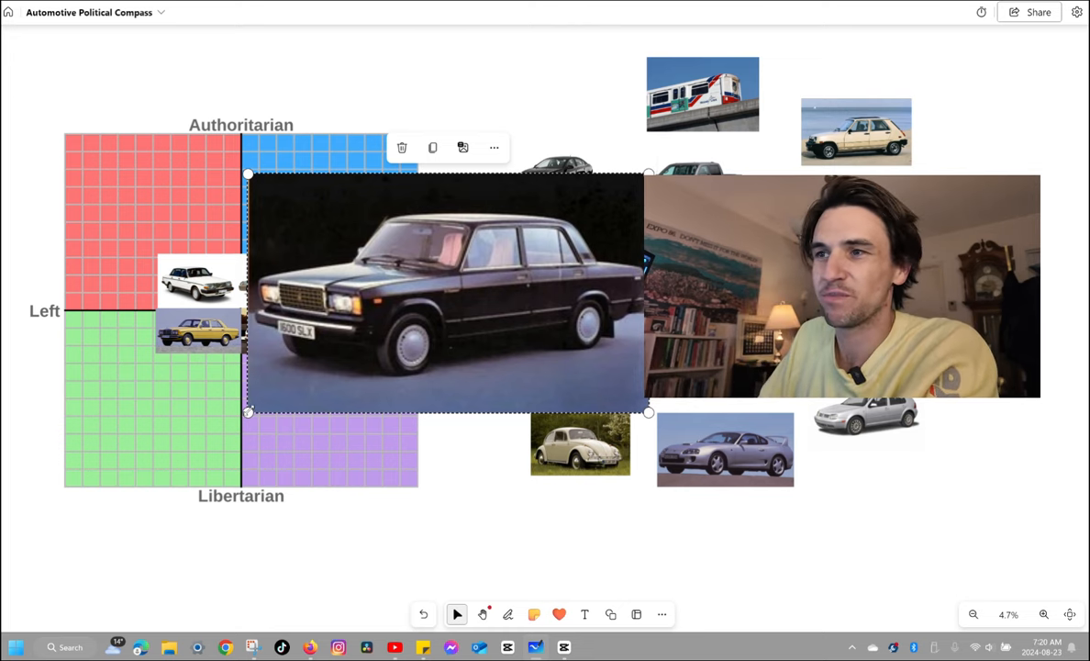
{"action": "left_click", "coordinate": [402, 147]}
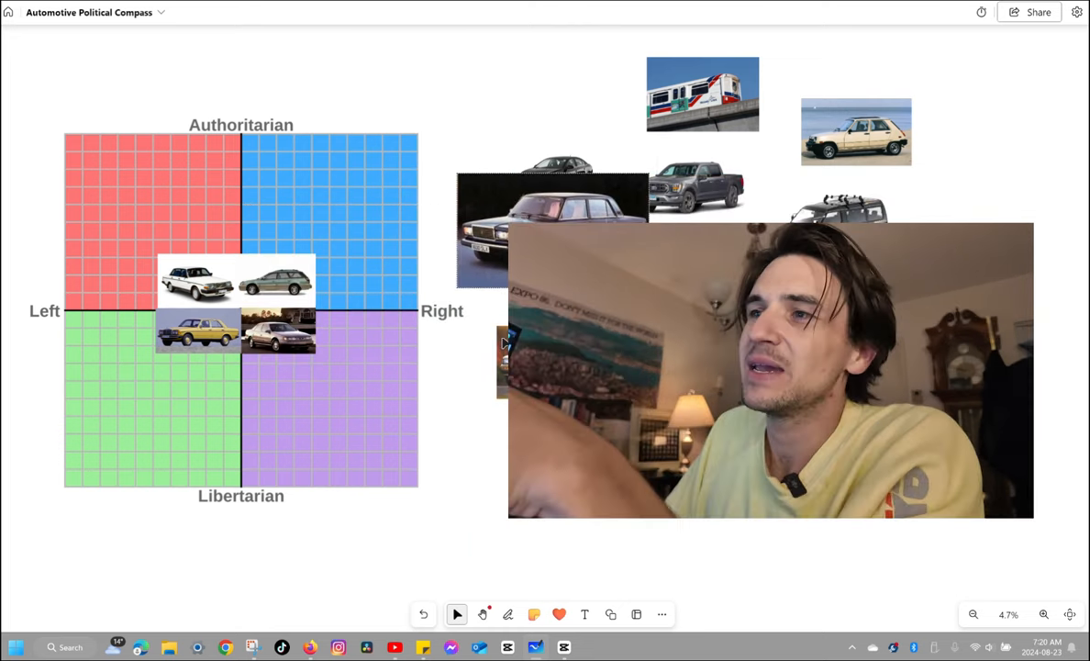
{"action": "left_click", "coordinate": [554, 156]}
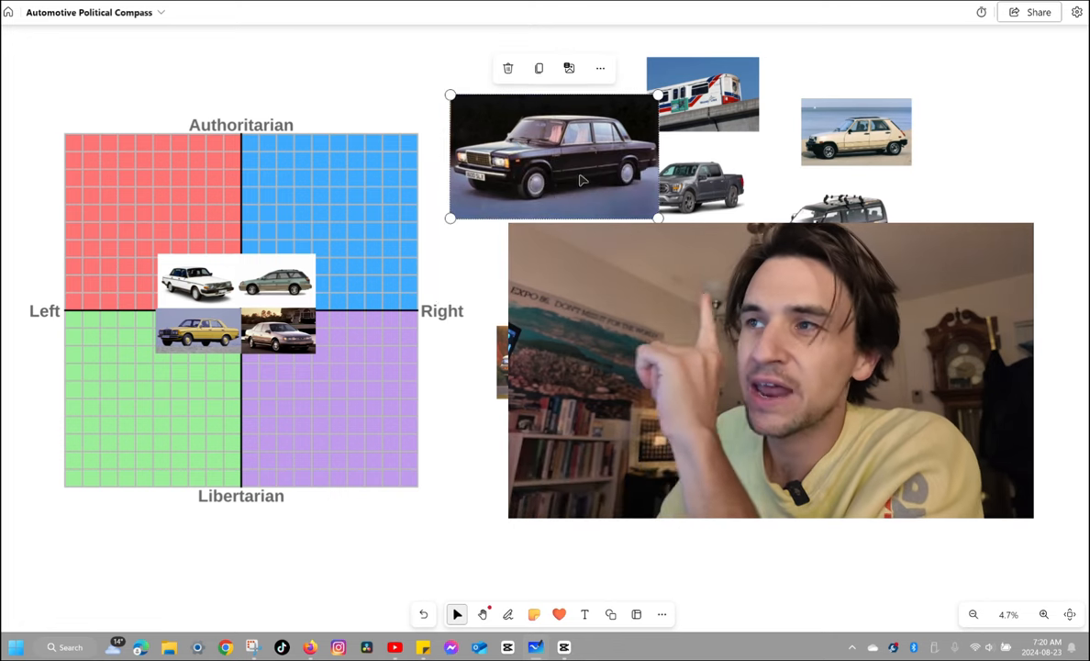
{"action": "left_click_drag", "start_coordinate": [553, 156], "coordinate": [527, 110]}
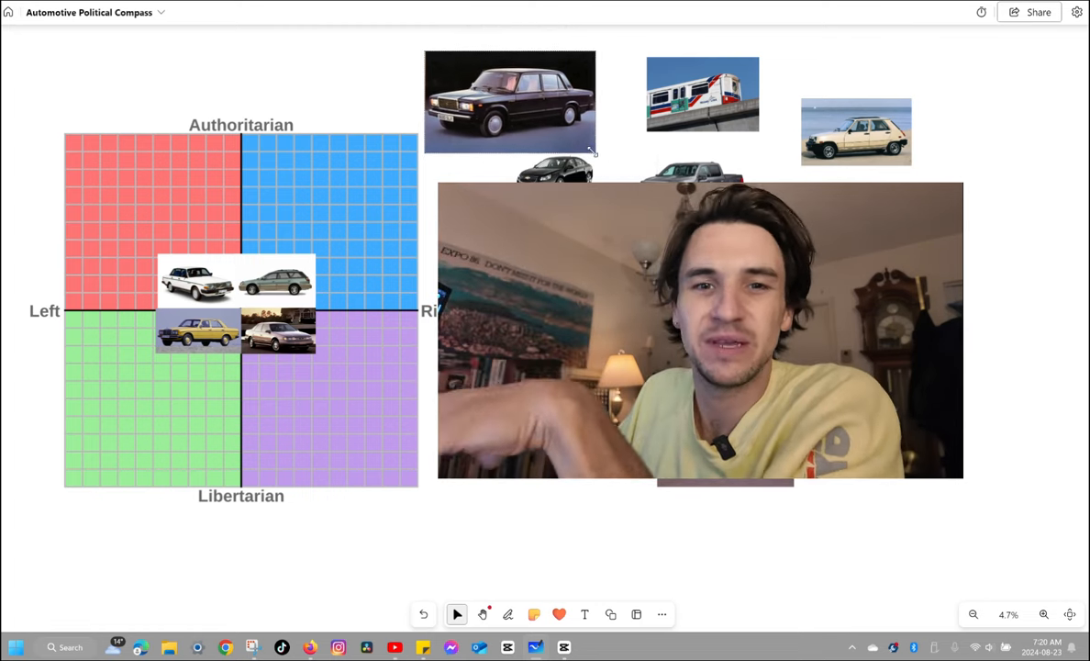
{"action": "left_click_drag", "start_coordinate": [510, 101], "coordinate": [74, 129]}
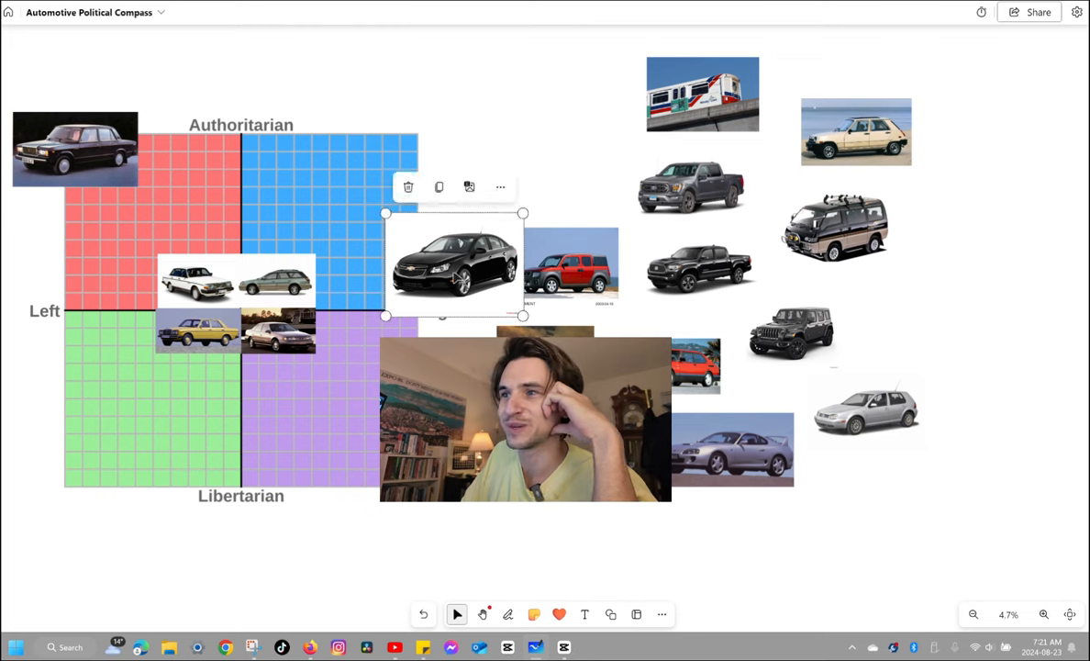
{"action": "left_click_drag", "start_coordinate": [454, 266], "coordinate": [156, 221]}
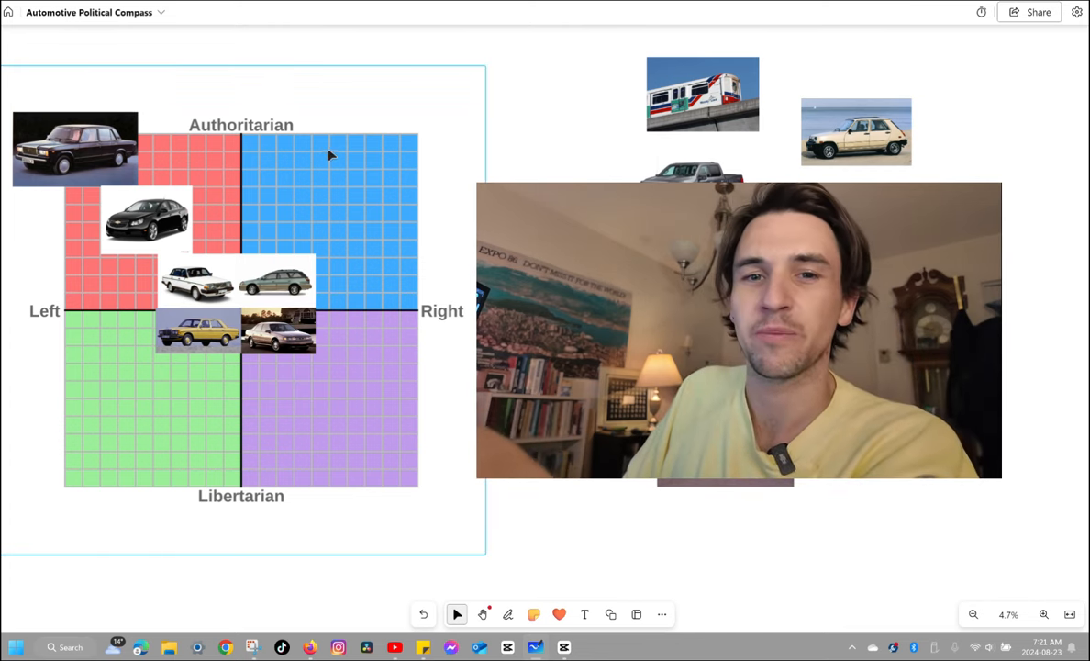
- Drop the train photo into the blue quadrant and shrink the gray pickup at purple's bottom
{"action": "left_click_drag", "start_coordinate": [702, 92], "coordinate": [413, 202]}
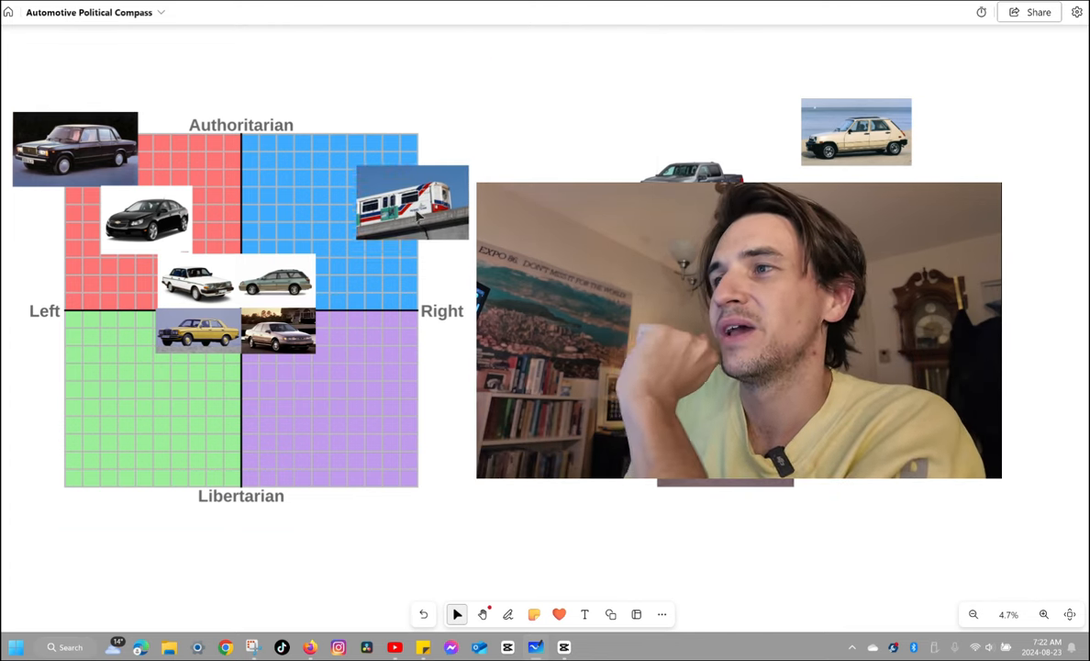
{"action": "left_click", "coordinate": [411, 202]}
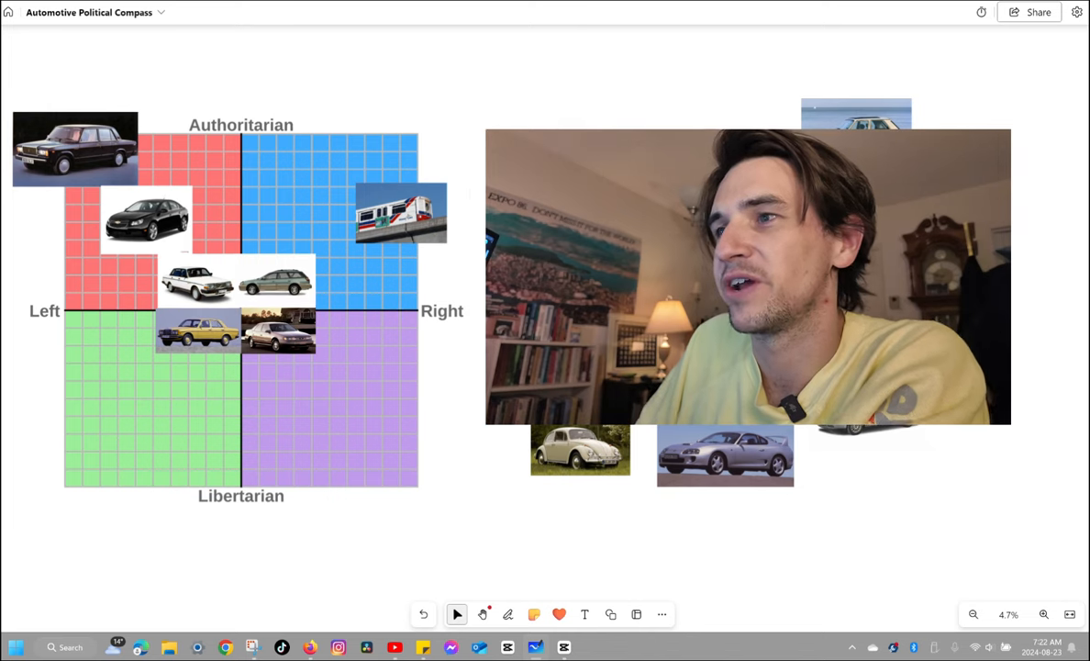
{"action": "left_click", "coordinate": [401, 213]}
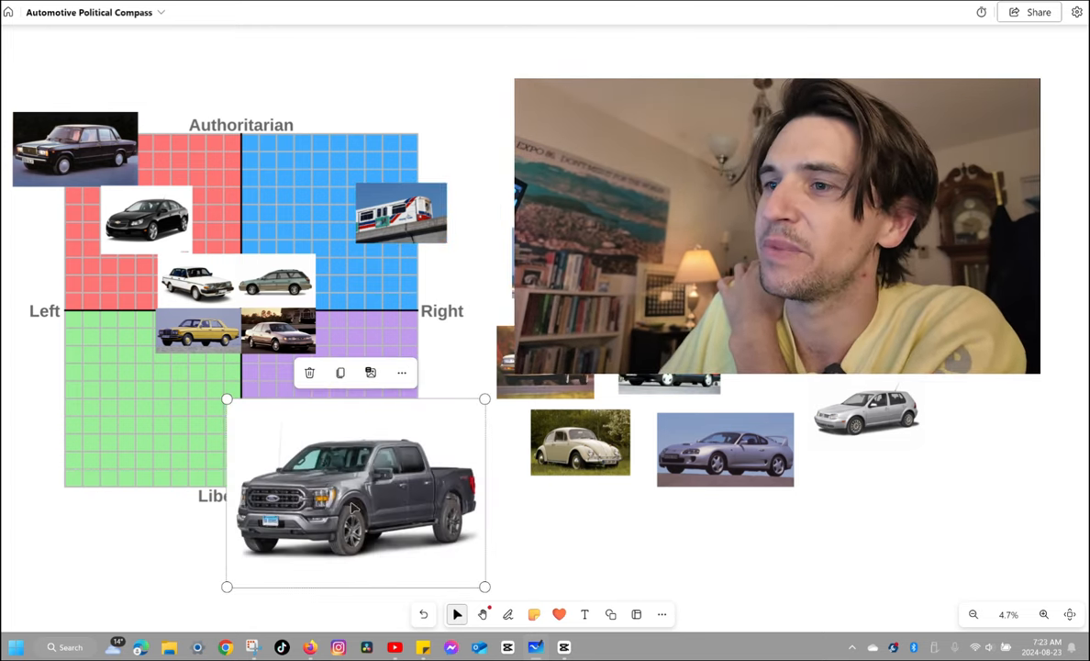
{"action": "left_click_drag", "start_coordinate": [356, 496], "coordinate": [397, 399]}
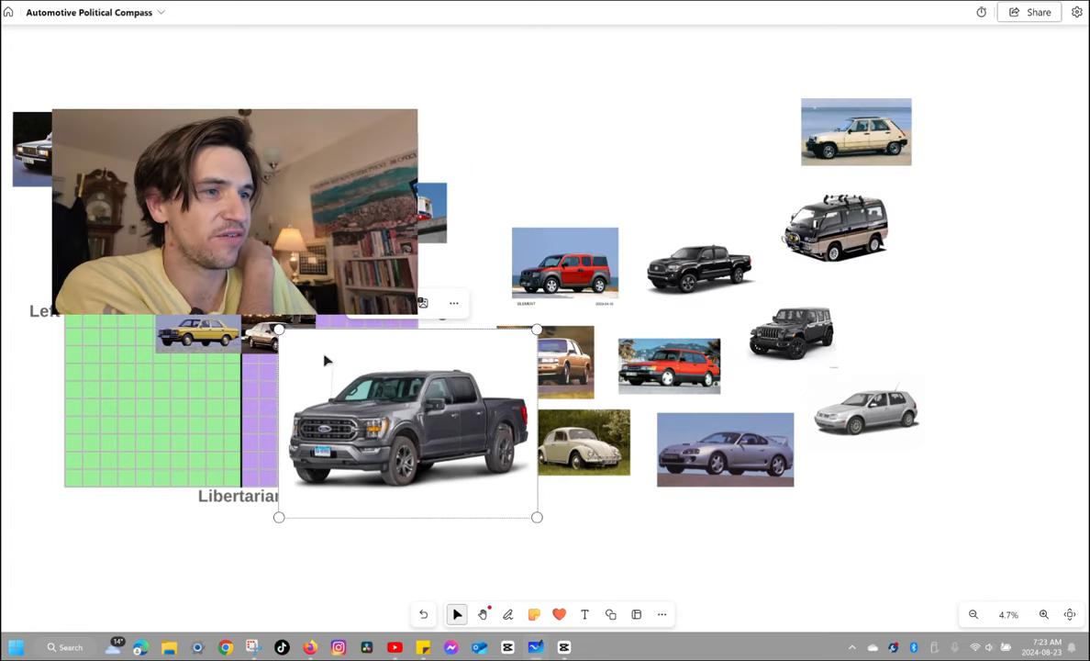
{"action": "left_click_drag", "start_coordinate": [408, 417], "coordinate": [459, 459]}
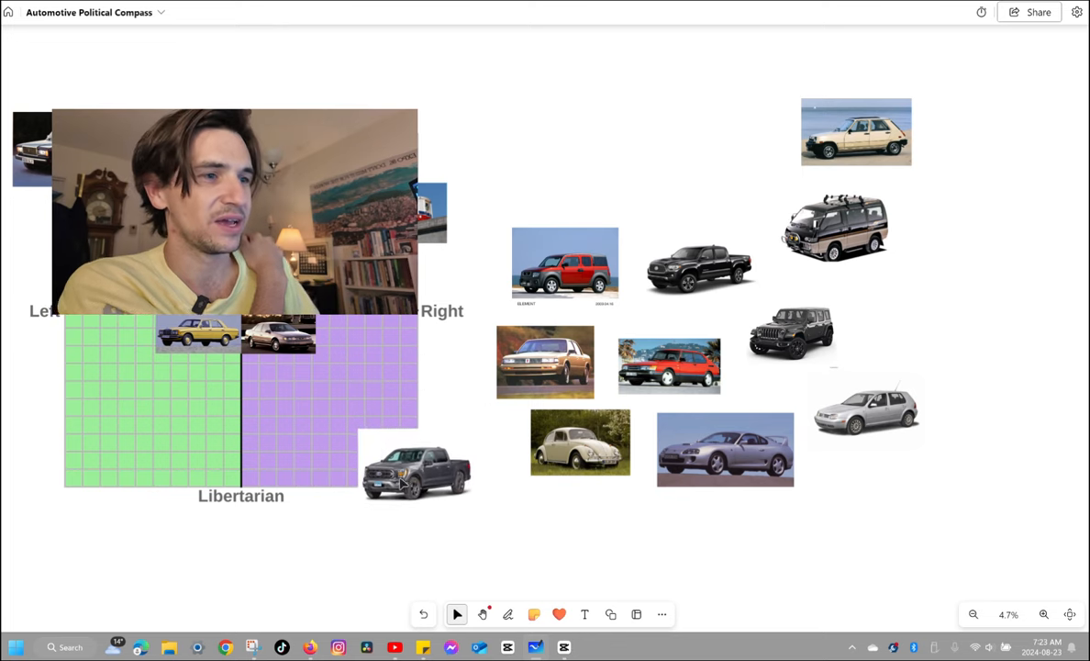
{"action": "left_click", "coordinate": [417, 471]}
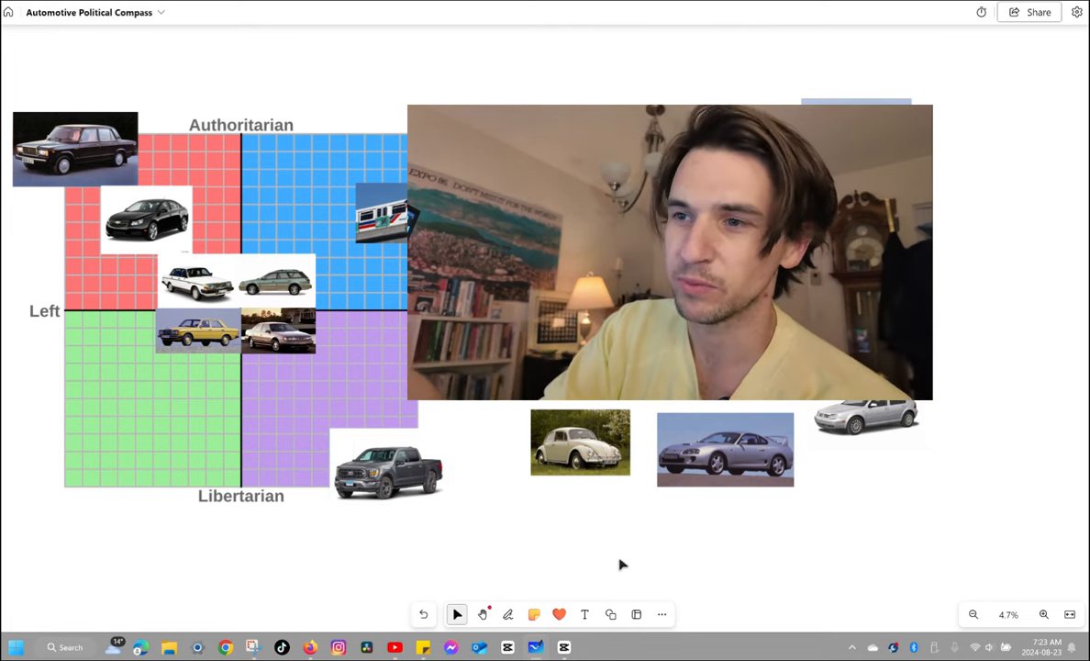
{"action": "mouse_move", "coordinate": [613, 546]}
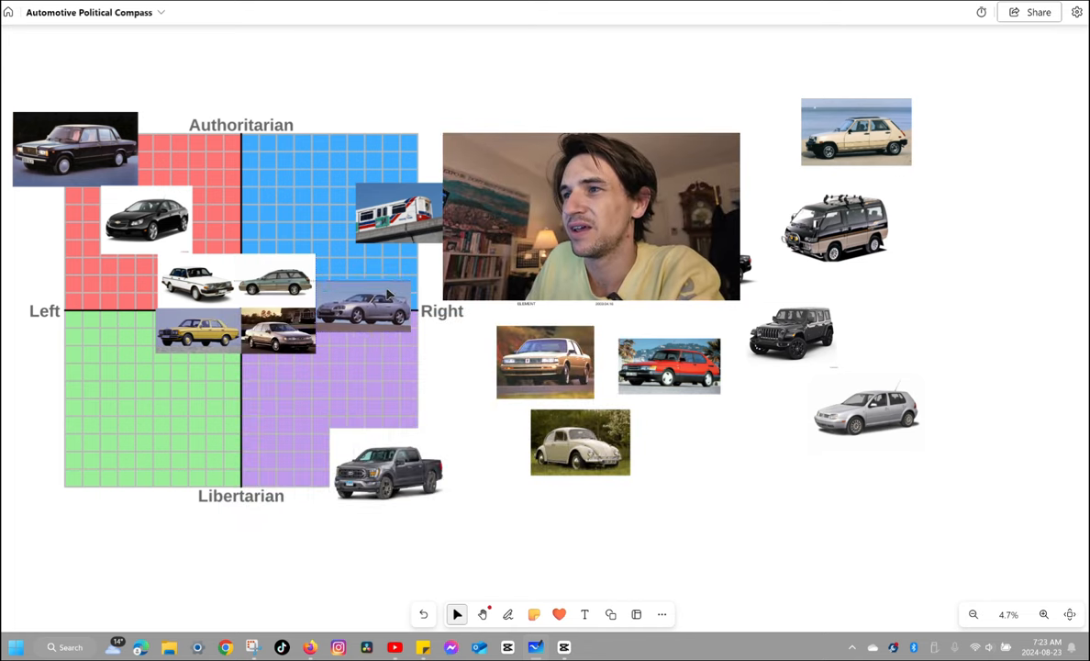
- Move the black pickup to blue's right edge and the red SUV to the bottom-left corner
{"action": "left_click", "coordinate": [358, 302]}
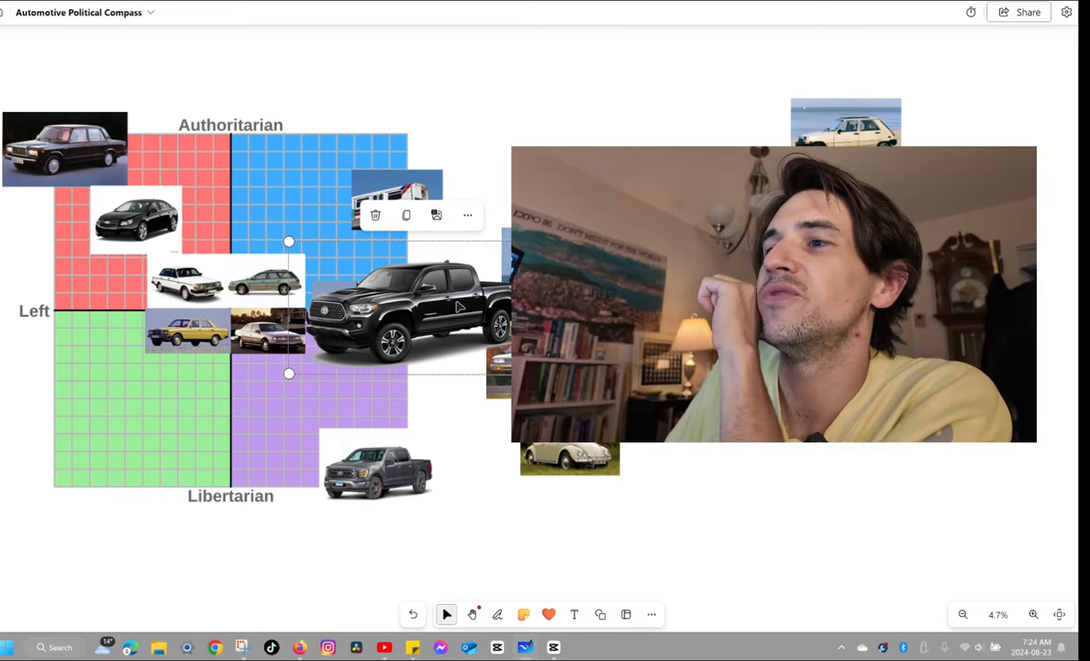
{"action": "mouse_move", "coordinate": [450, 338]}
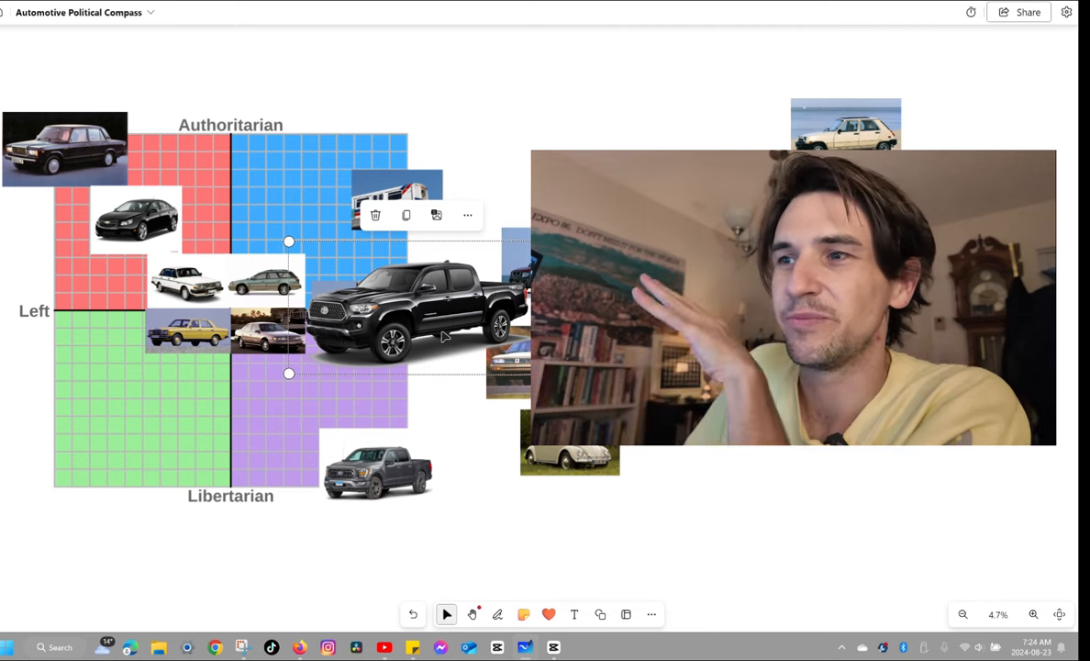
{"action": "mouse_move", "coordinate": [321, 378]}
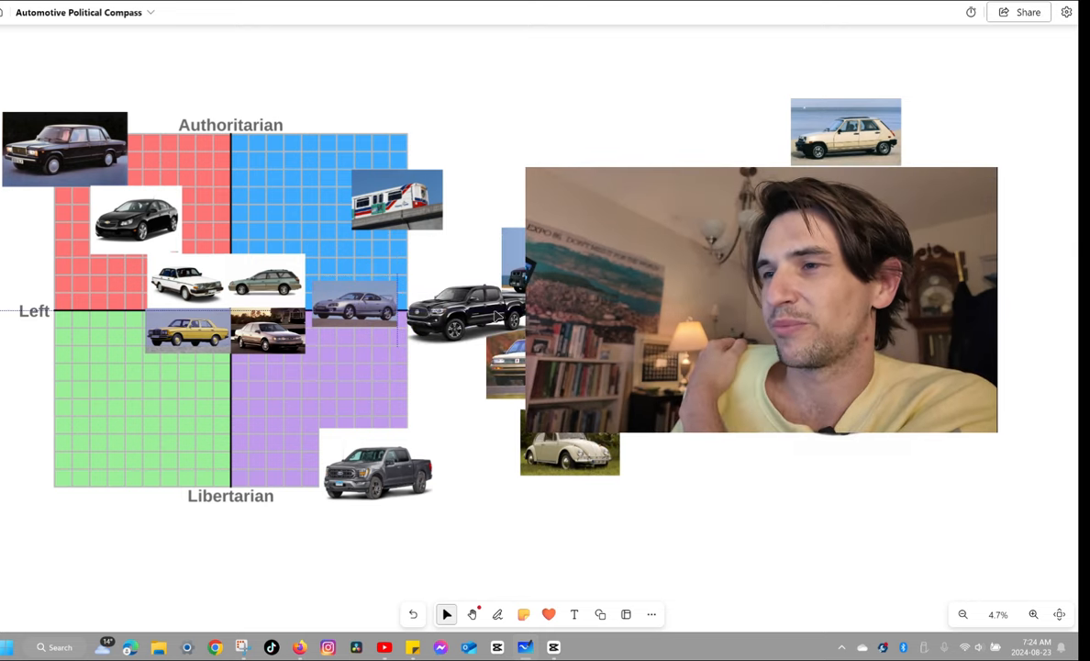
{"action": "left_click", "coordinate": [454, 303]}
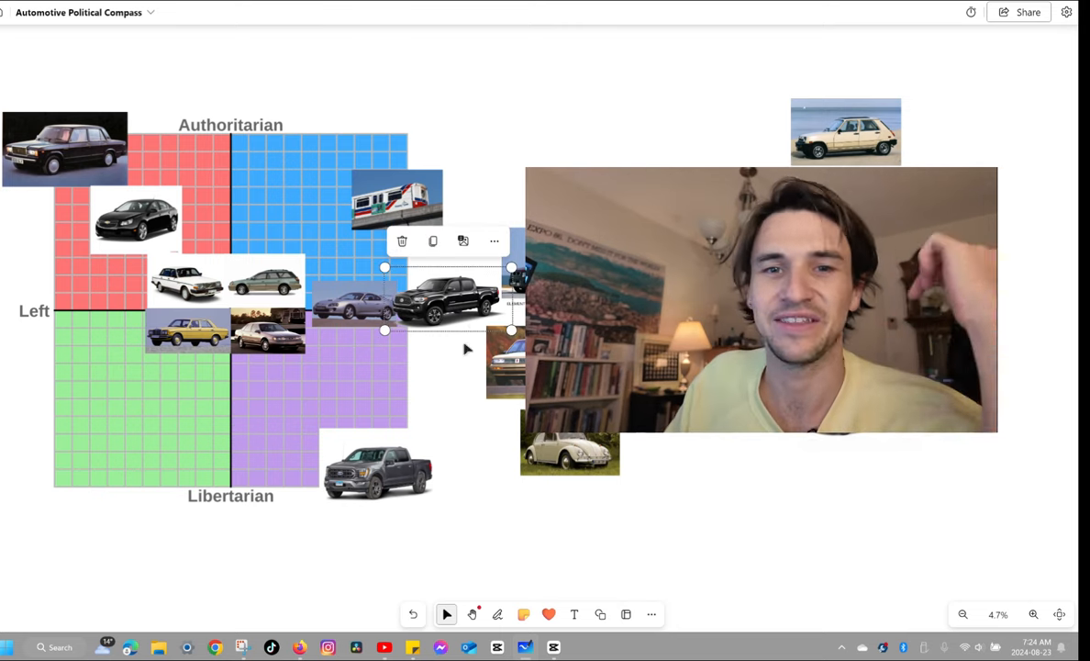
{"action": "left_click_drag", "start_coordinate": [449, 298], "coordinate": [408, 344]}
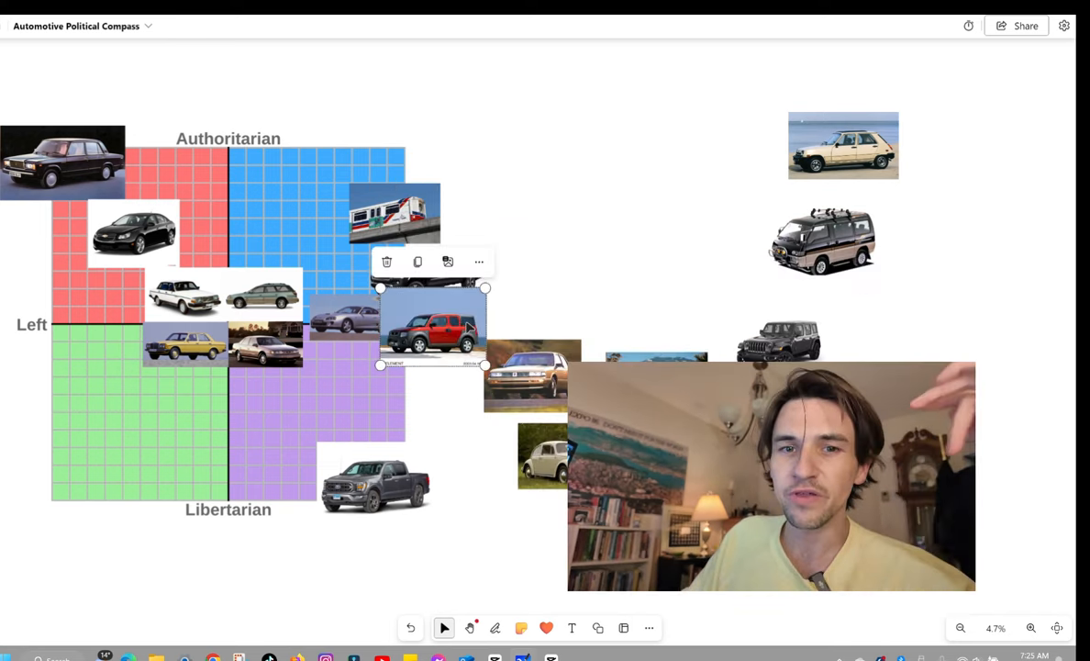
{"action": "left_click_drag", "start_coordinate": [432, 331], "coordinate": [52, 477]}
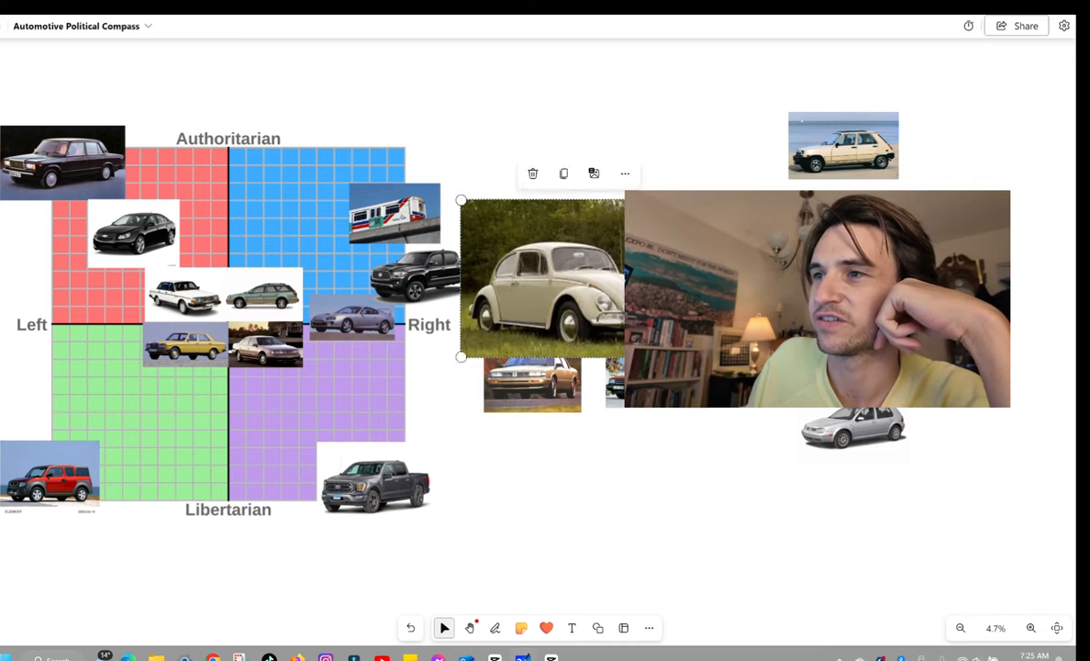
- Move the cream Beetle to the grid's top and select the dark Jeep photo
{"action": "left_click_drag", "start_coordinate": [544, 275], "coordinate": [463, 294]}
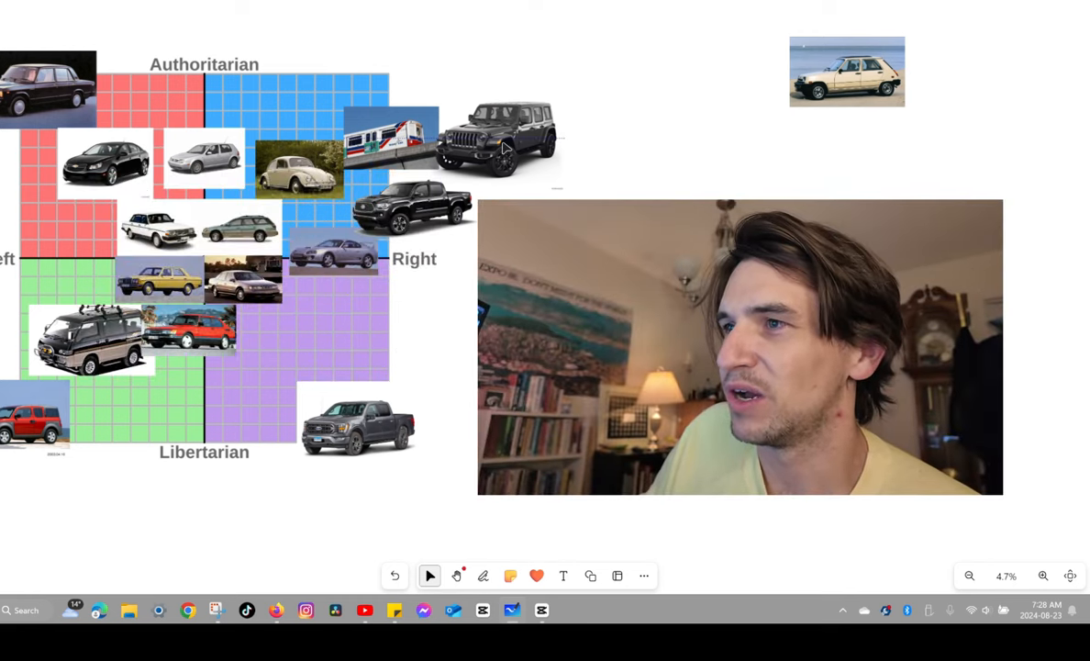
{"action": "left_click", "coordinate": [496, 147]}
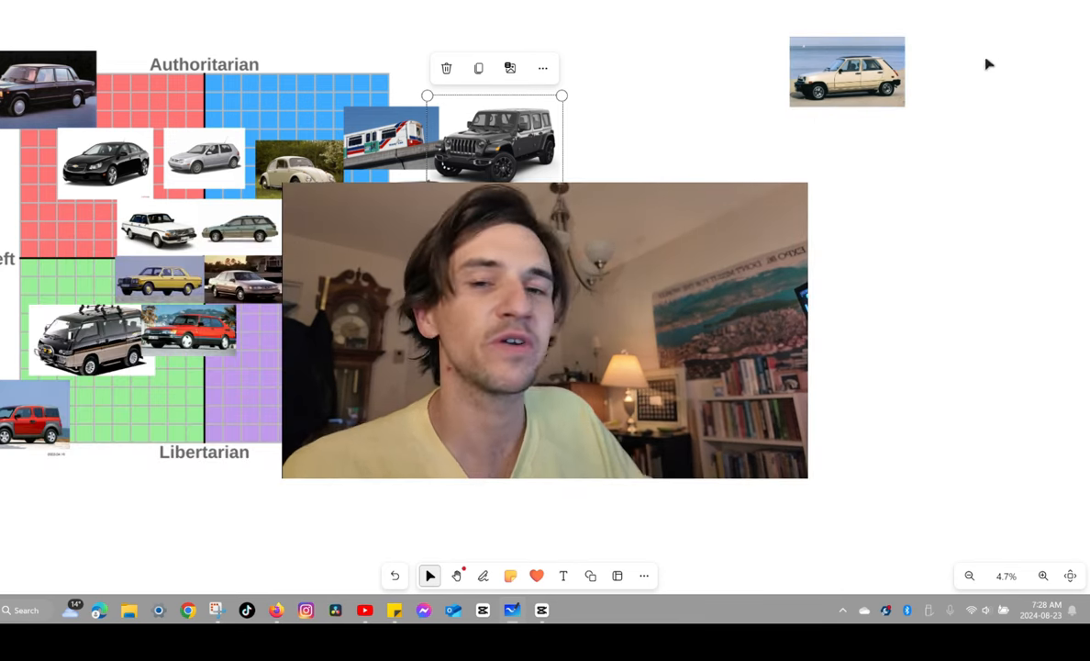
- Place the beige hatchback above blue and shrink the tan sedan into the purple quadrant
{"action": "left_click_drag", "start_coordinate": [847, 71], "coordinate": [609, 34]}
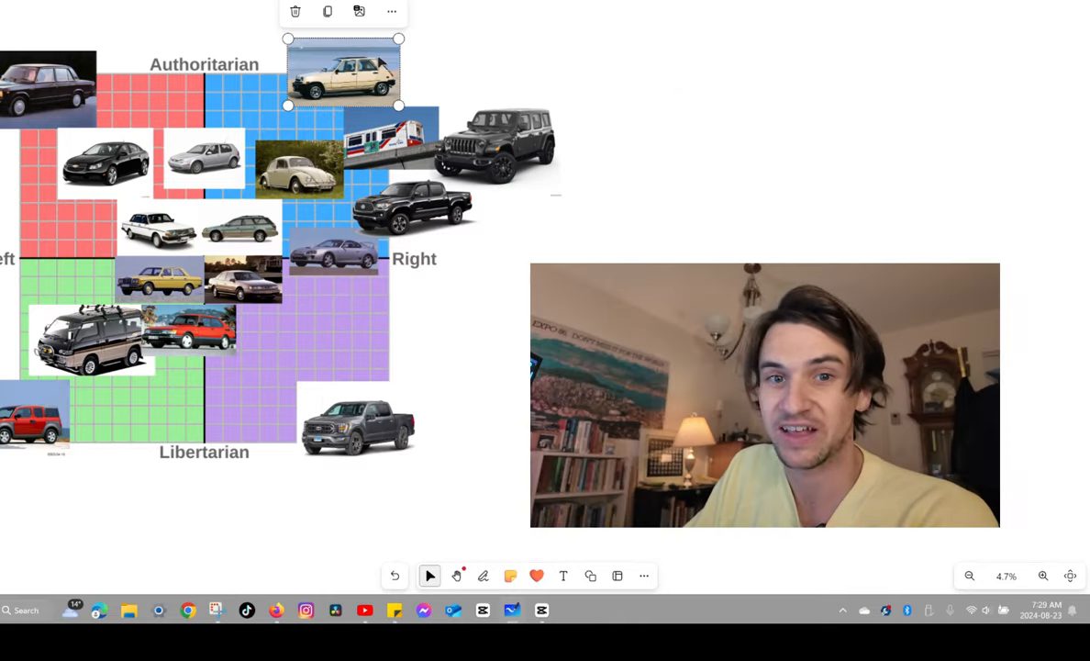
{"action": "left_click_drag", "start_coordinate": [398, 104], "coordinate": [590, 226]}
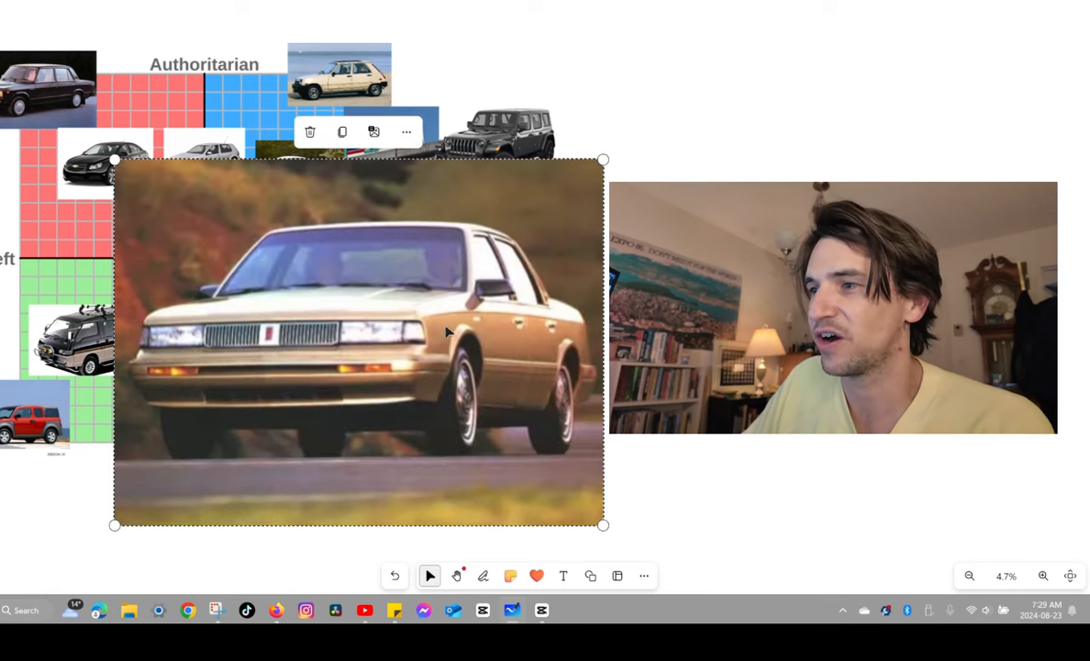
{"action": "left_click_drag", "start_coordinate": [357, 340], "coordinate": [440, 339]}
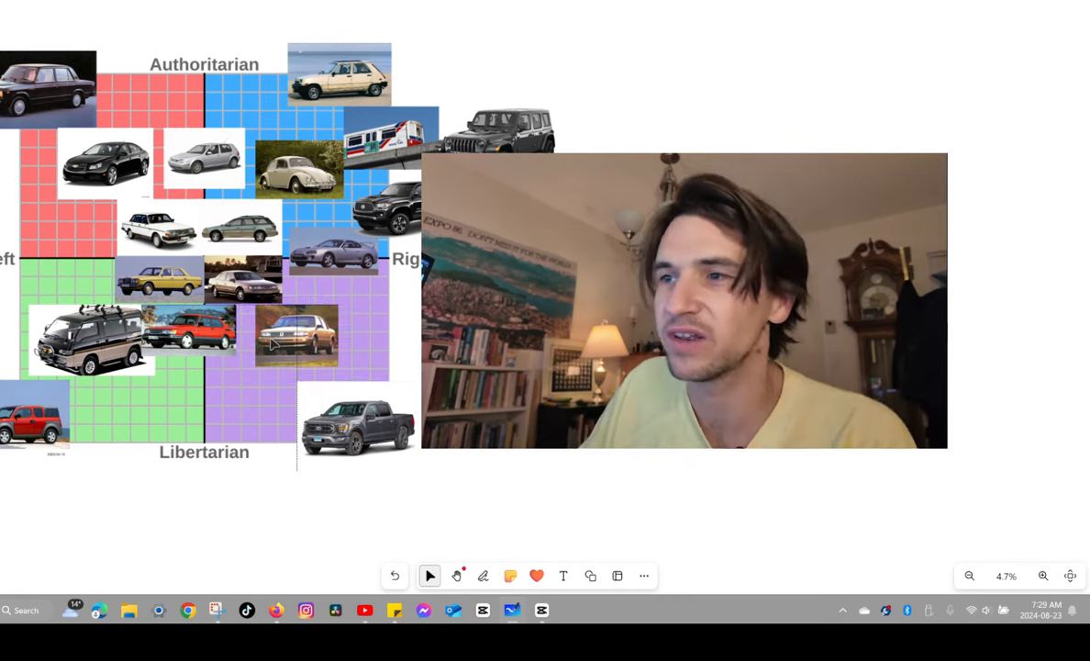
{"action": "left_click", "coordinate": [200, 259]}
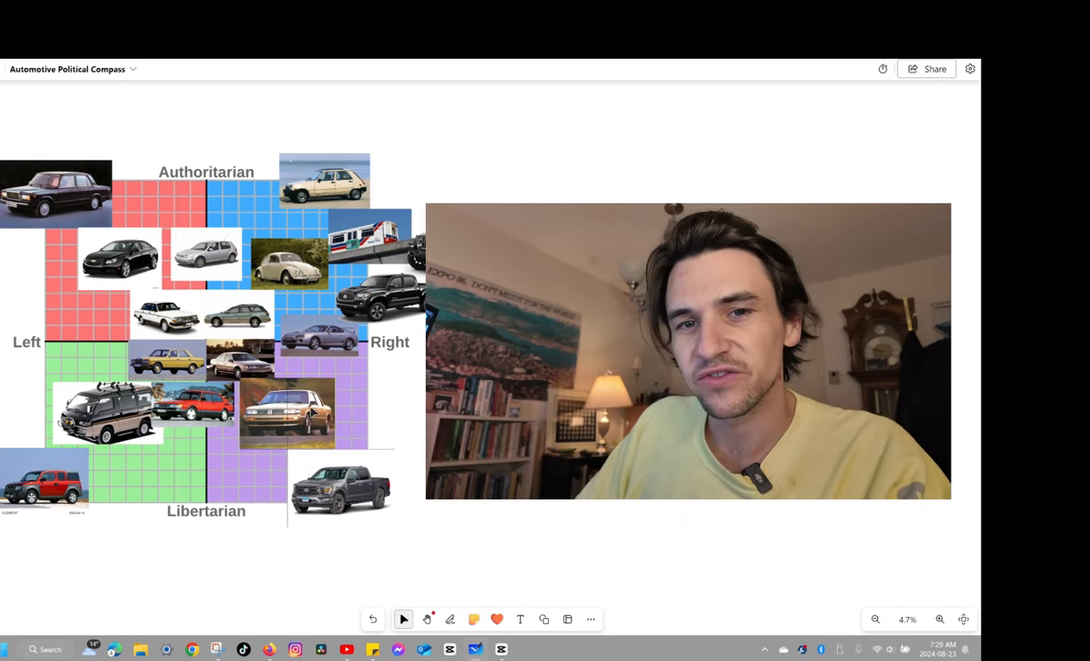
{"action": "left_click", "coordinate": [286, 413]}
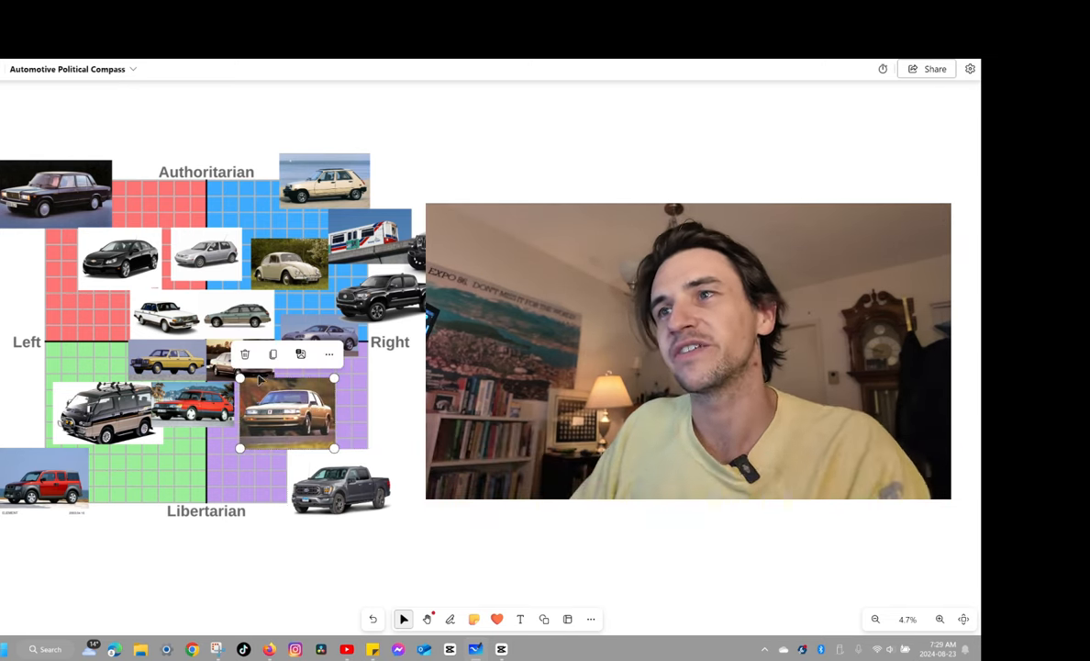